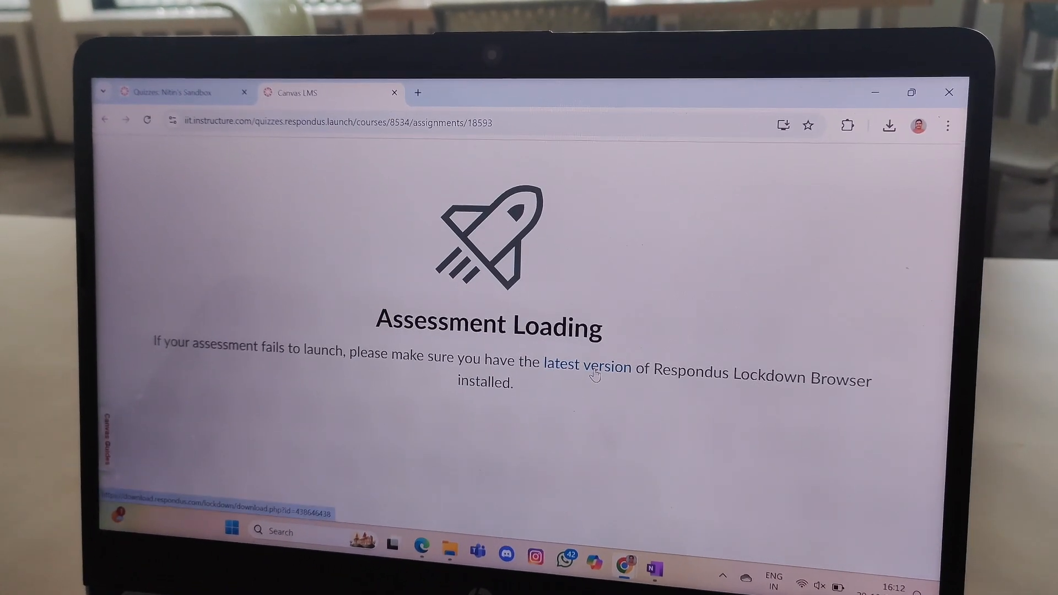
# - Follow the 'latest version' link and download LockDown Browser from the Respondus page
pyautogui.click(588, 367)
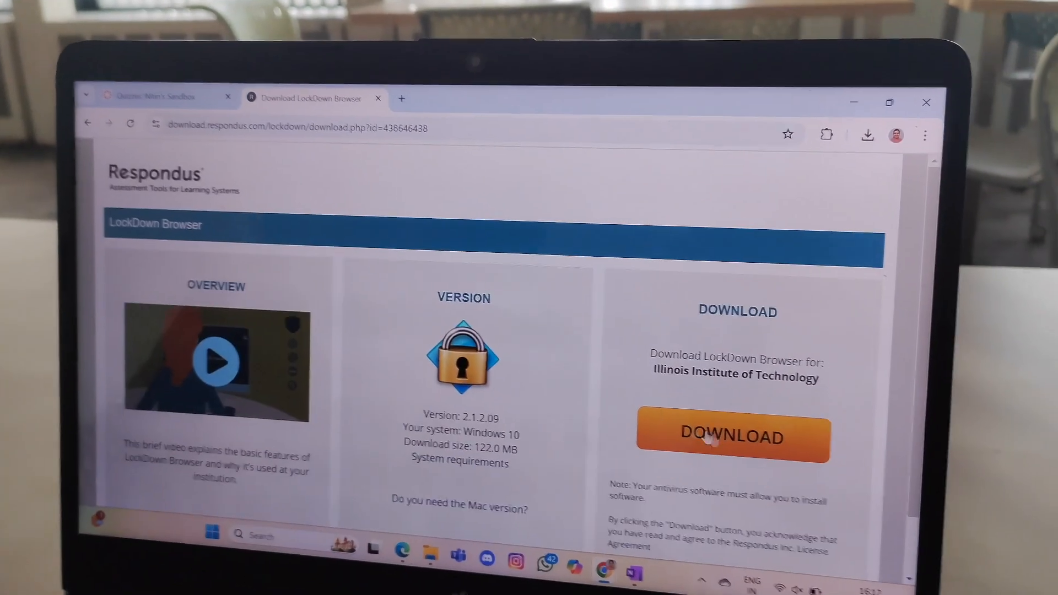
pyautogui.click(732, 437)
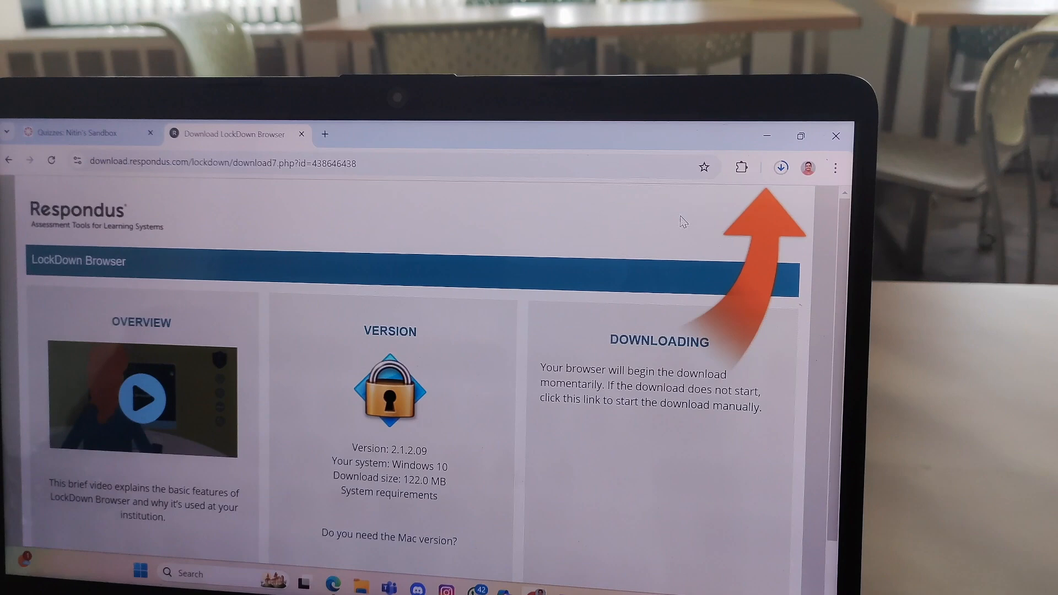
# - Run the downloaded LockDown Browser installer, then relaunch 'Sample Quiz - Lockdown Browser' from Canvas
pyautogui.click(81, 133)
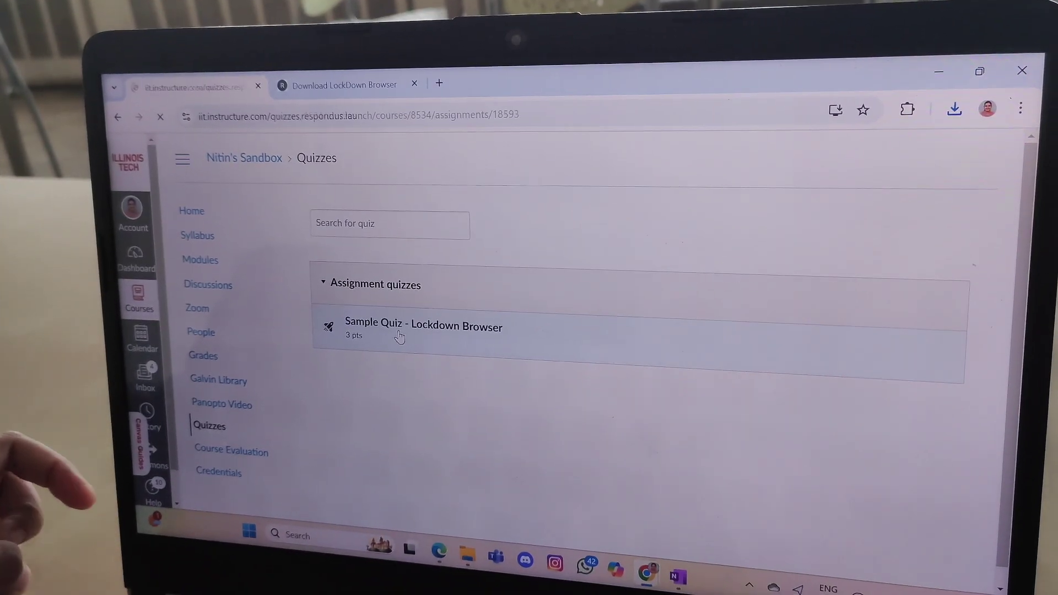
pyautogui.click(423, 327)
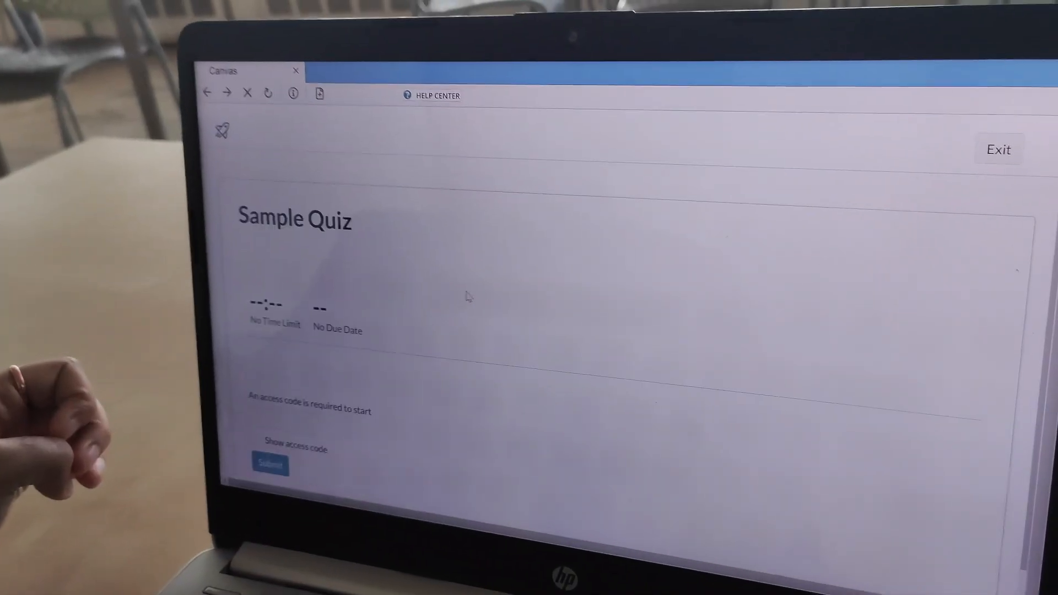
# - Enter and submit the quiz access code, then begin the Sample Quiz attempt
pyautogui.click(304, 424)
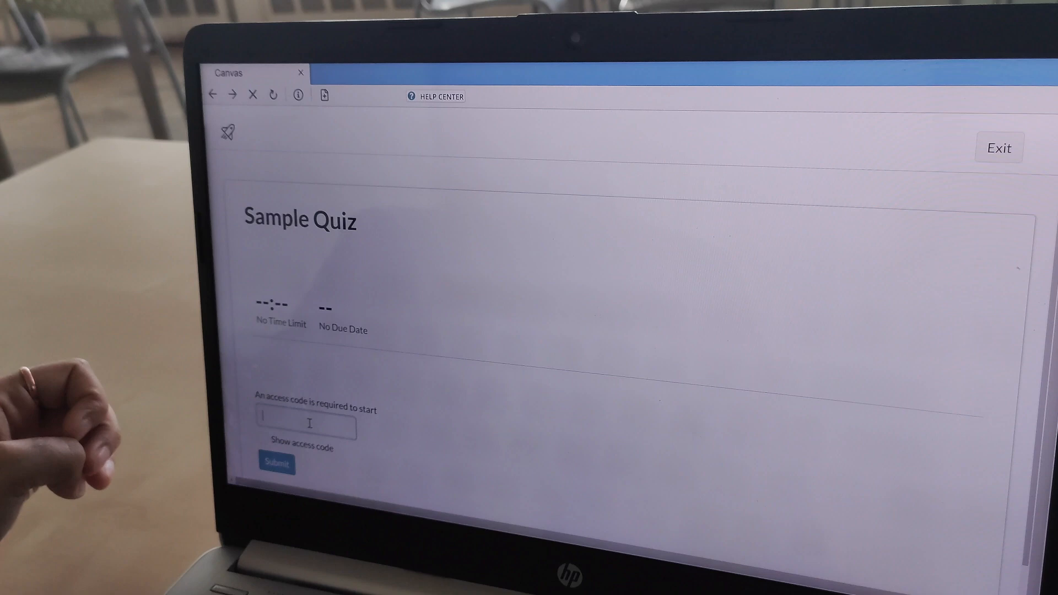
pyautogui.click(276, 463)
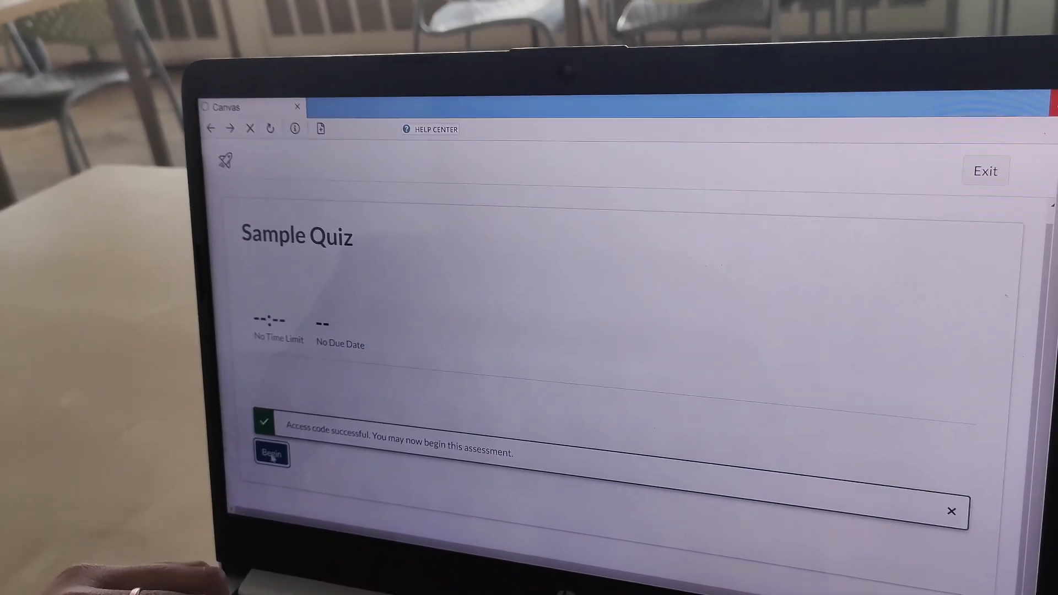
pyautogui.click(271, 453)
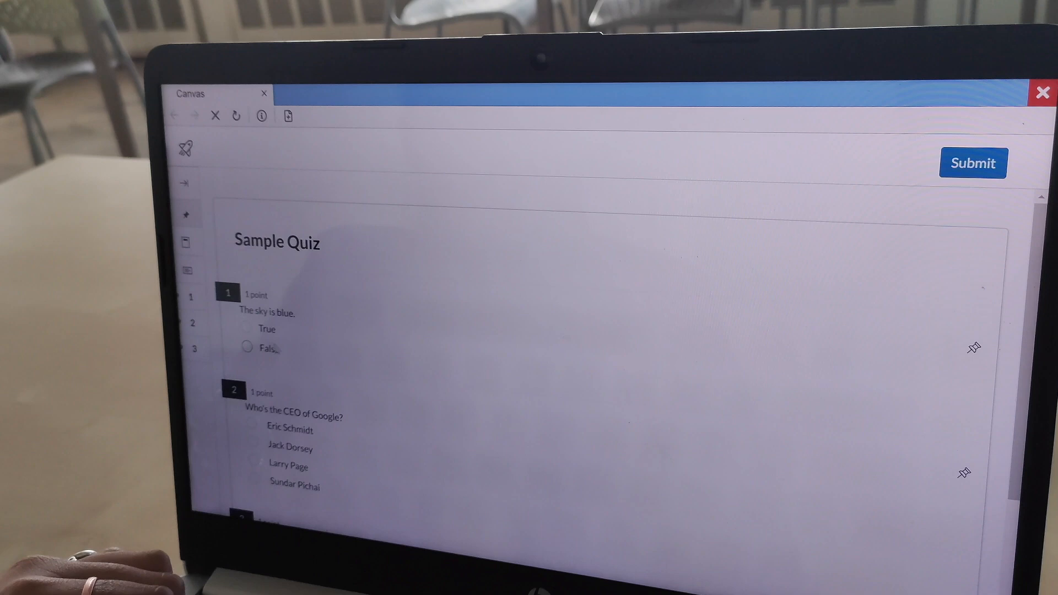
# - Answer True for the sky question and 4 for the Microsoft logo question, then submit
pyautogui.click(247, 331)
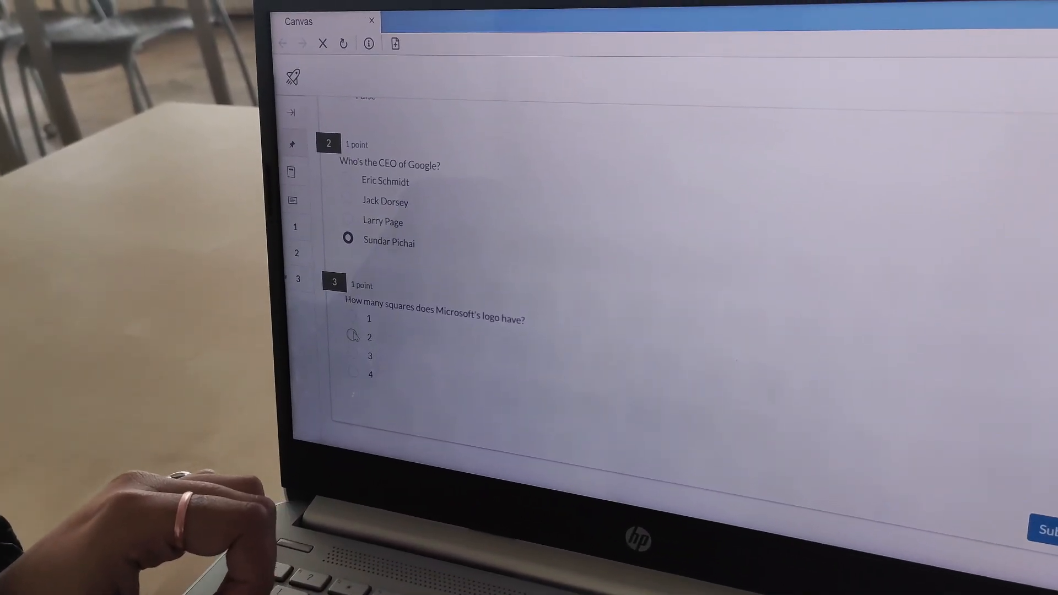
pyautogui.click(348, 346)
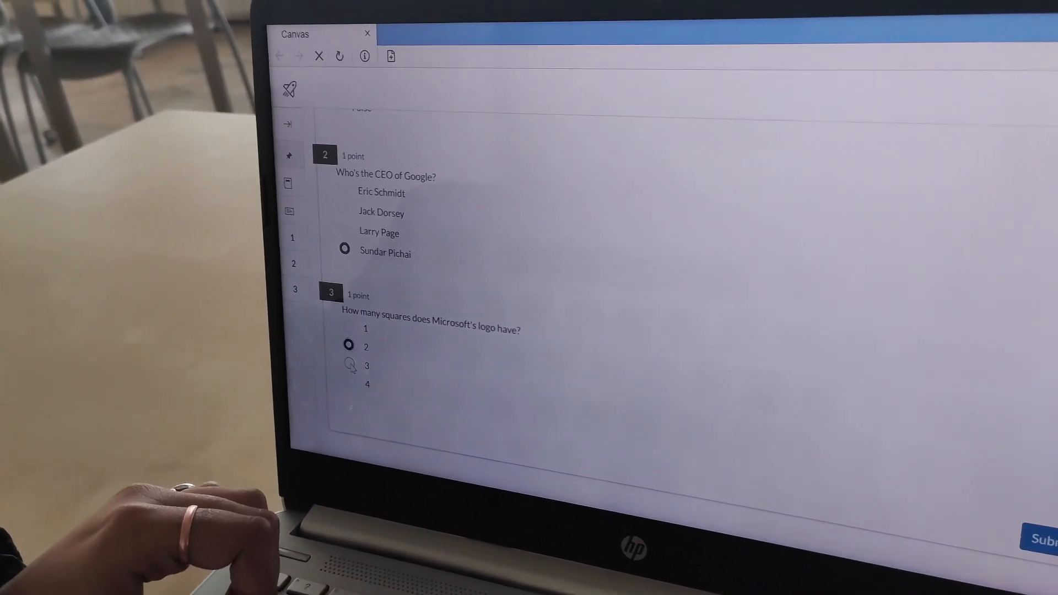
pyautogui.click(366, 384)
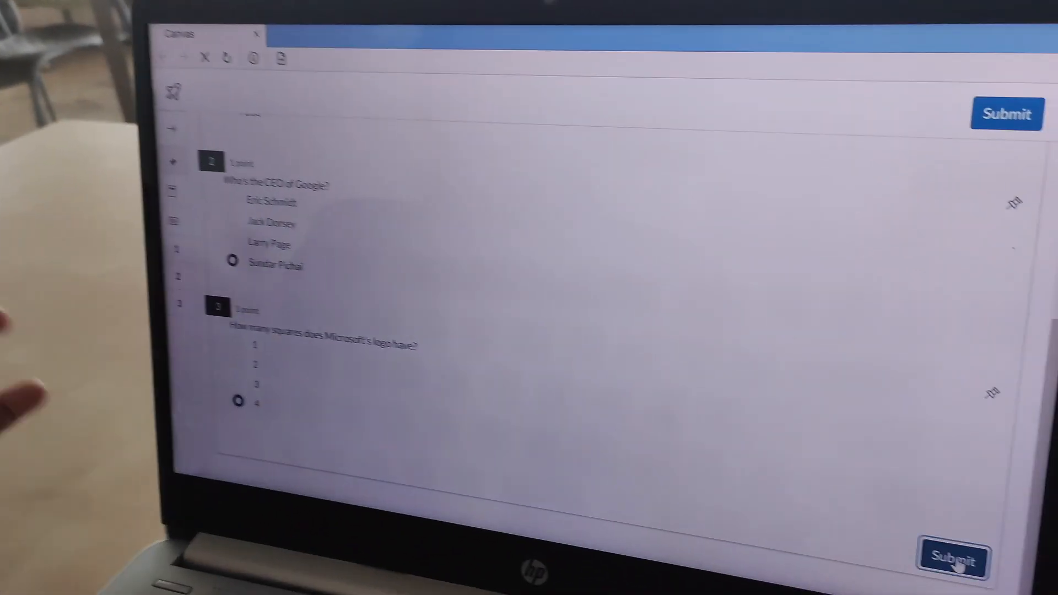
pyautogui.click(953, 561)
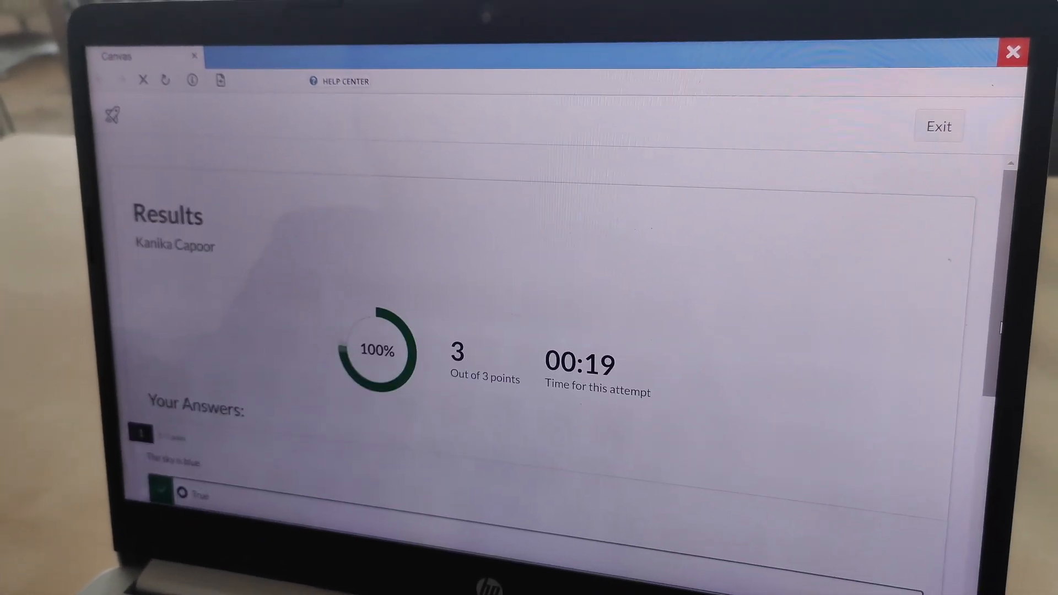
pyautogui.scroll(-3)
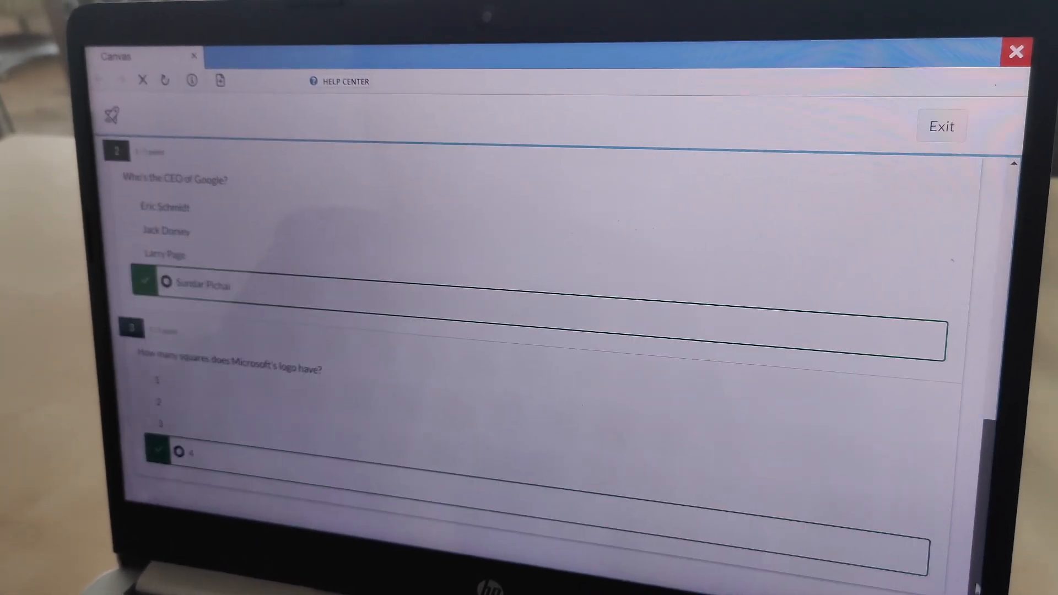